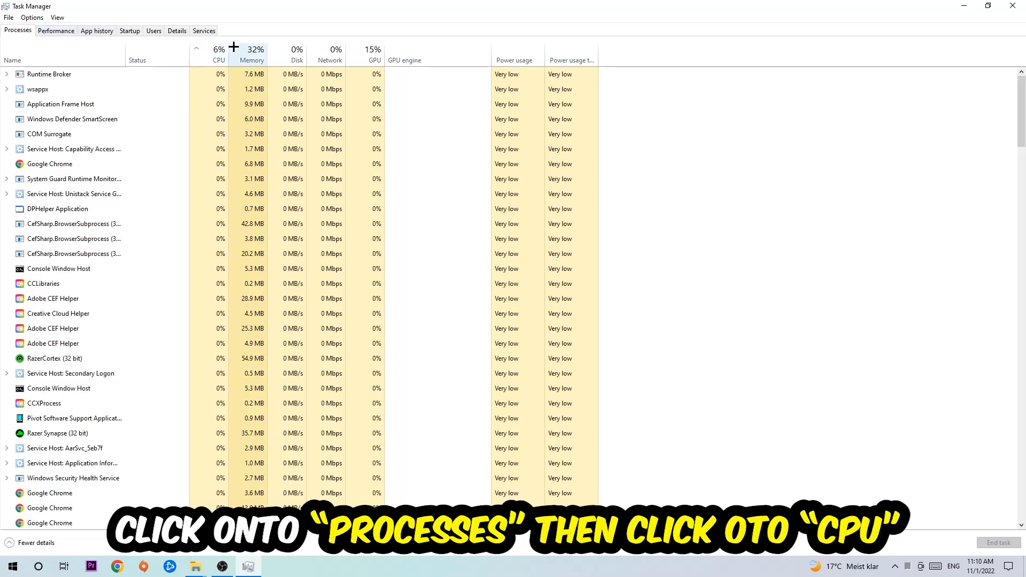
# Sort the Processes list by the CPU column so the heaviest tasks appear first
pyautogui.click(218, 53)
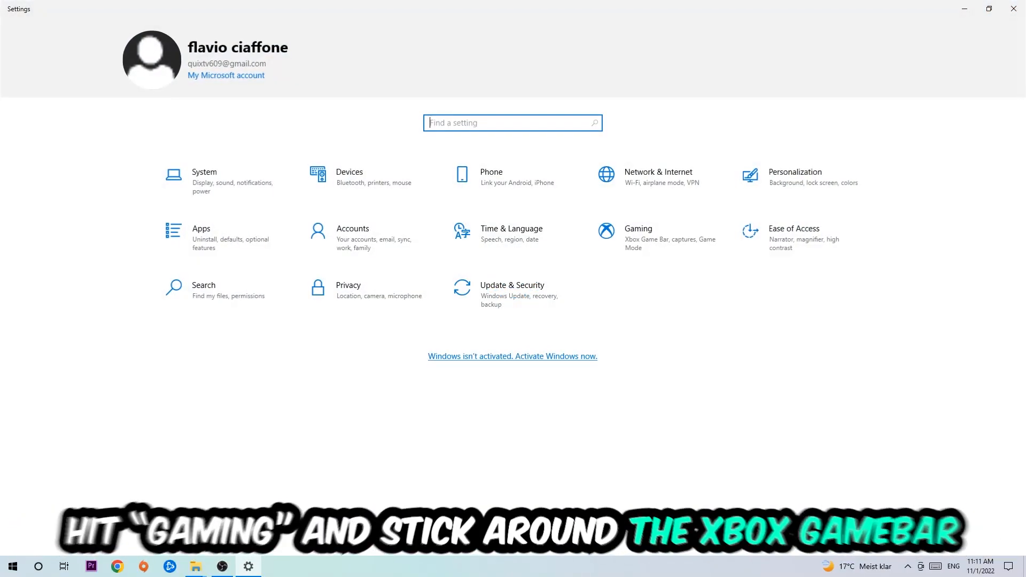
# In Gaming settings, turn off Xbox Game Bar and background recording, and confirm Game Mode is On
pyautogui.click(637, 232)
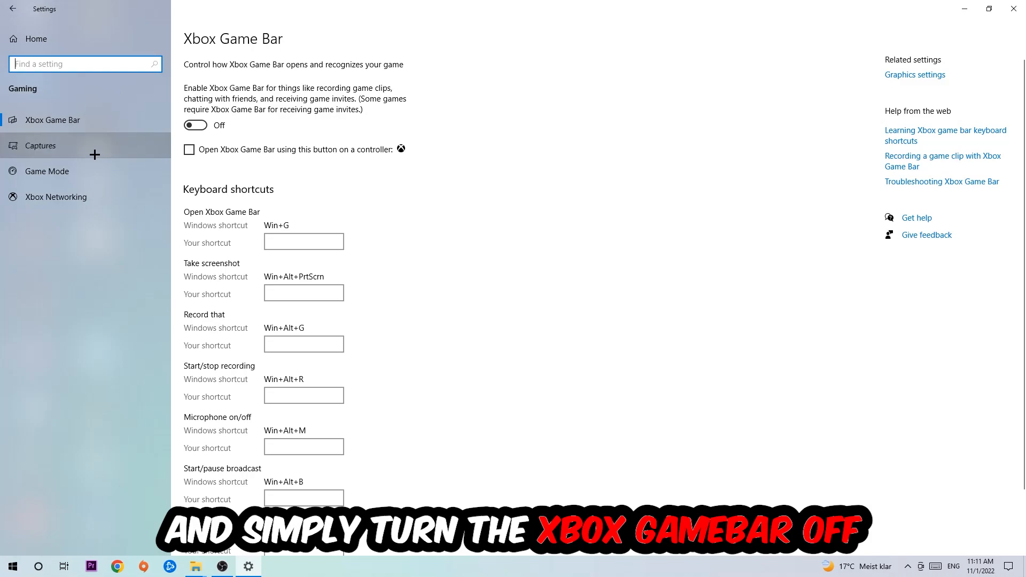
pyautogui.click(41, 145)
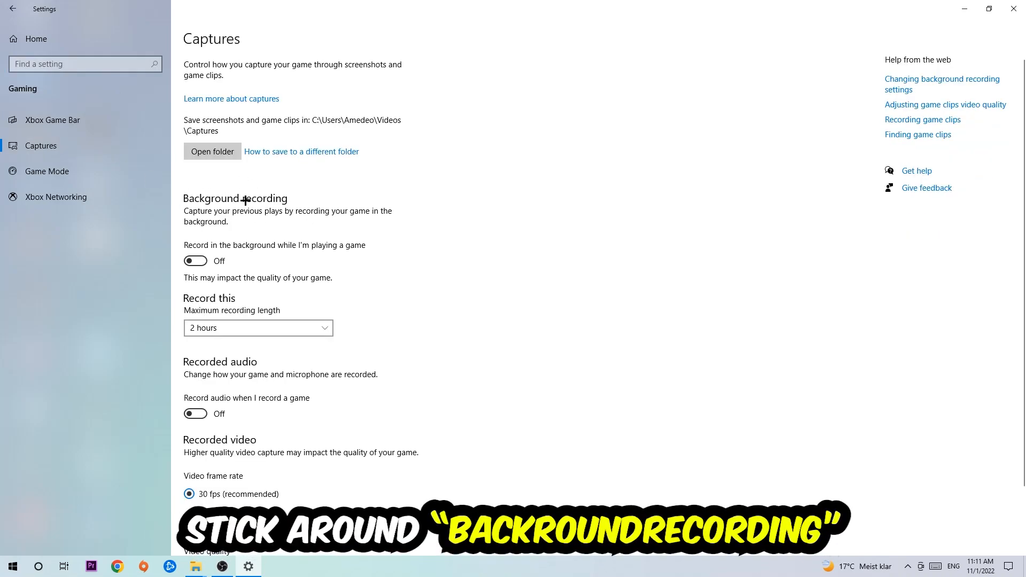
pyautogui.moveTo(367, 246)
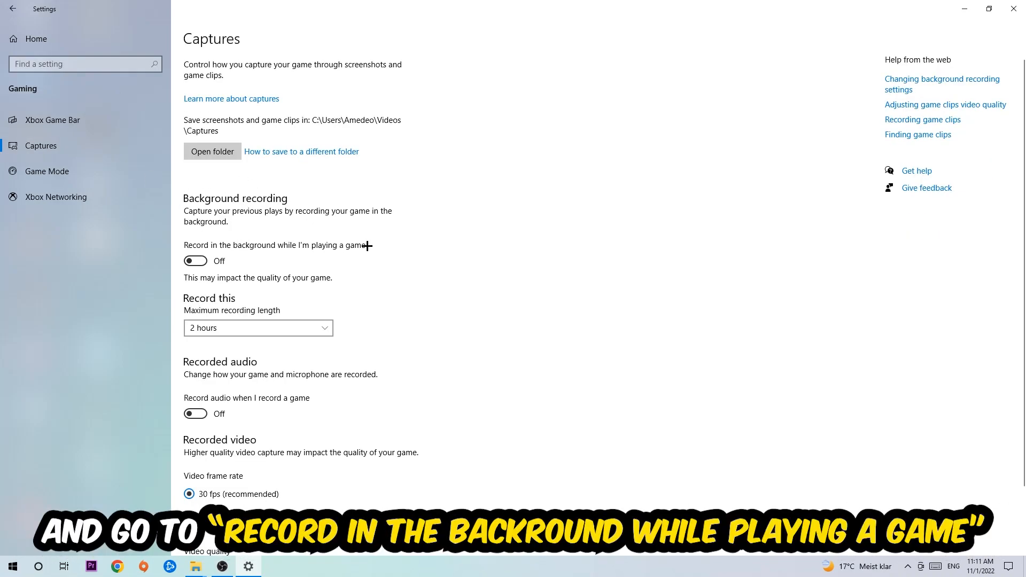
pyautogui.click(47, 171)
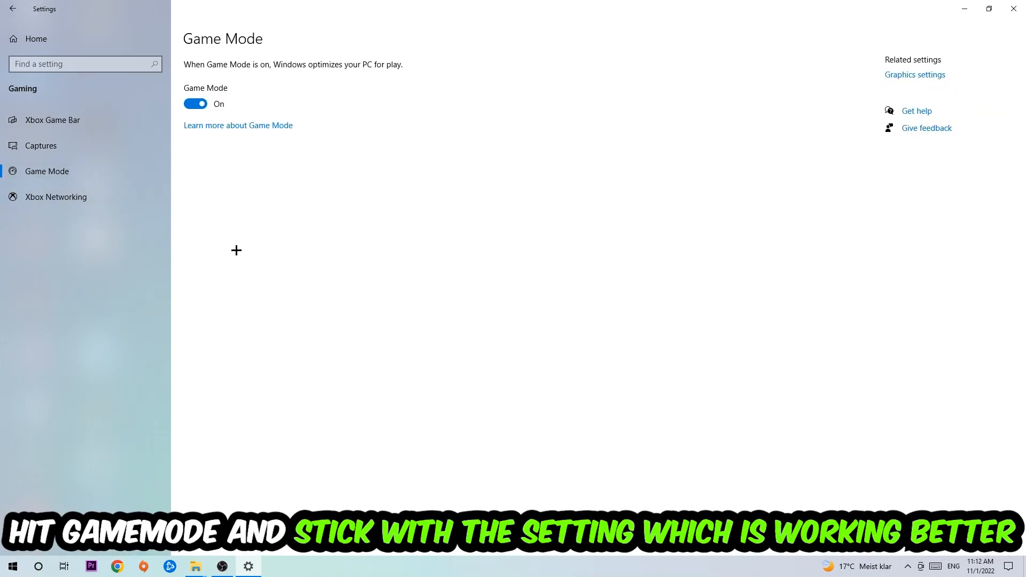
pyautogui.moveTo(223, 179)
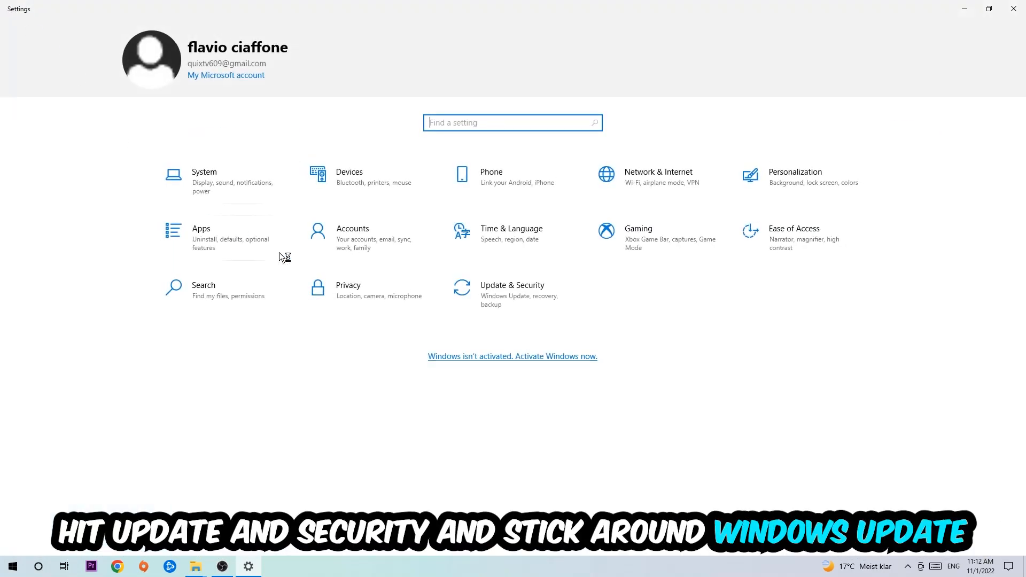
# Go to Update & Security to reach Windows Update
pyautogui.click(512, 289)
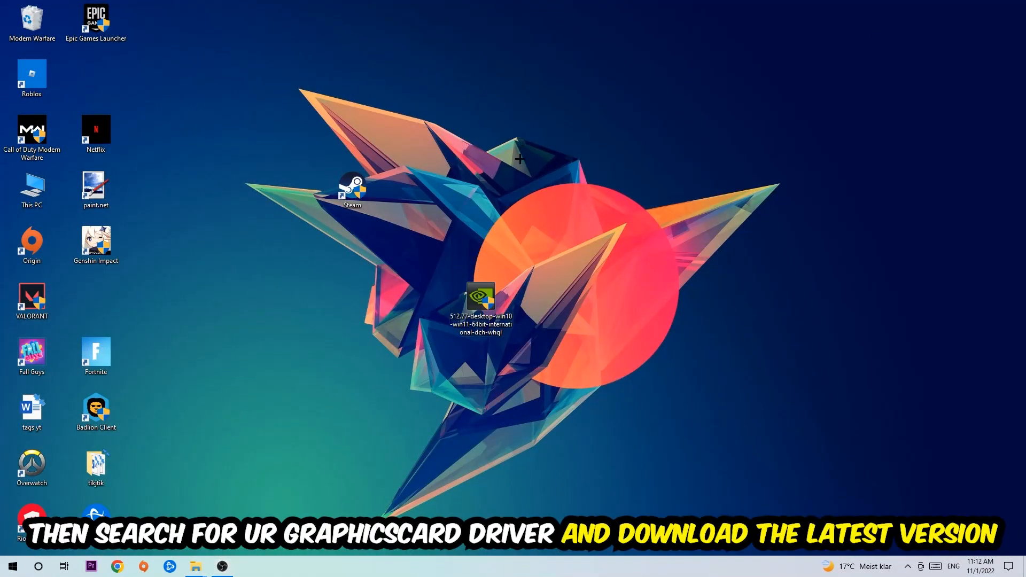
pyautogui.moveTo(475, 212)
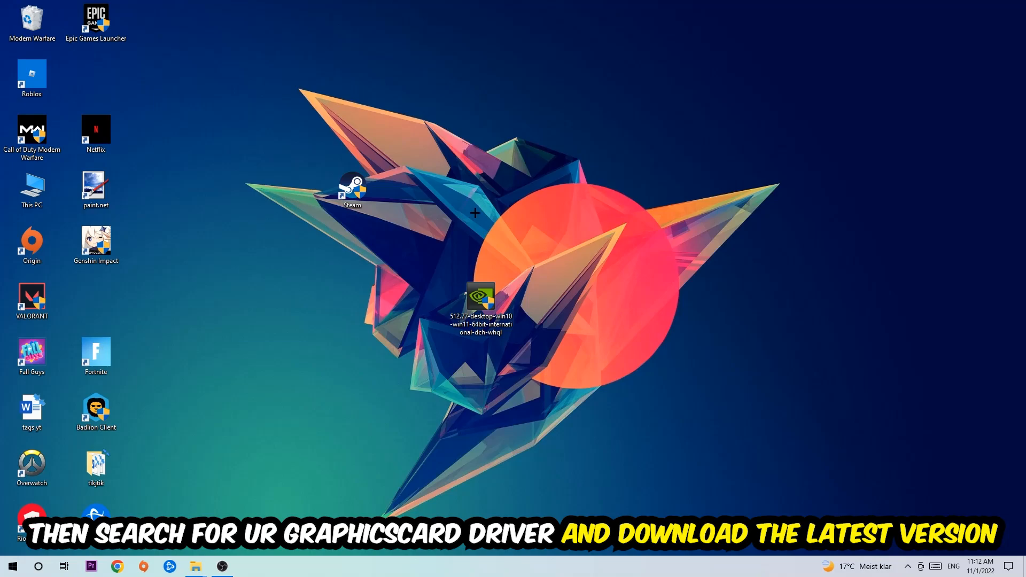
pyautogui.moveTo(431, 195)
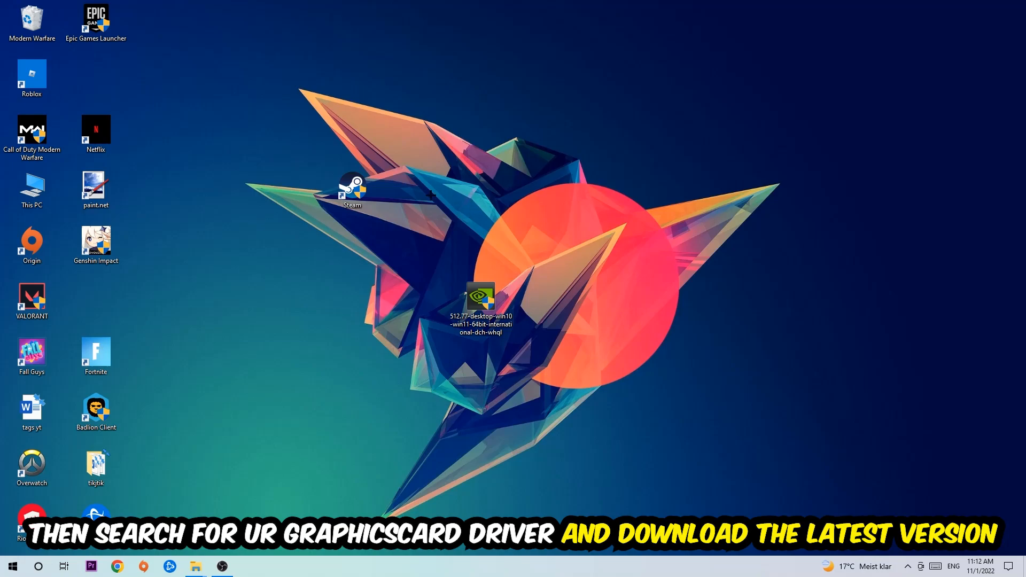